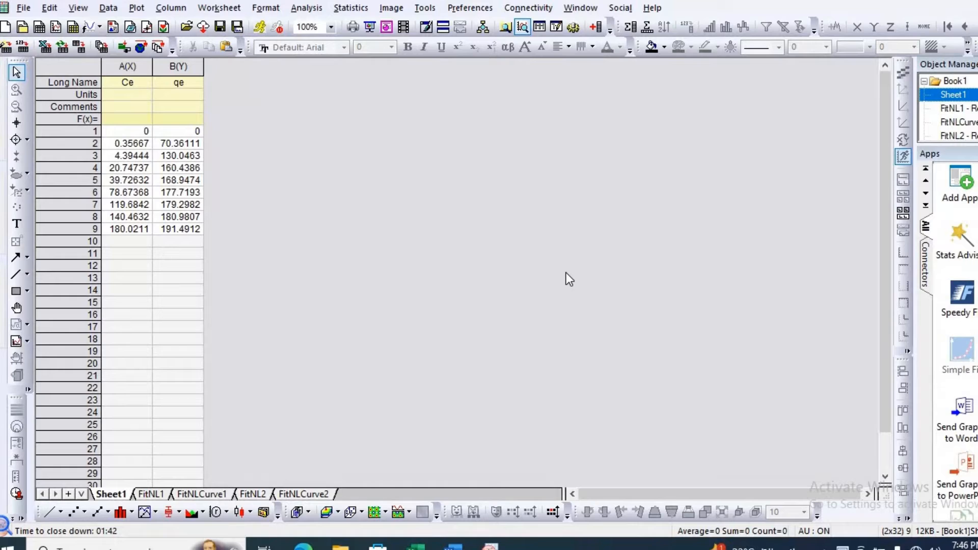
mouse_move(569, 272)
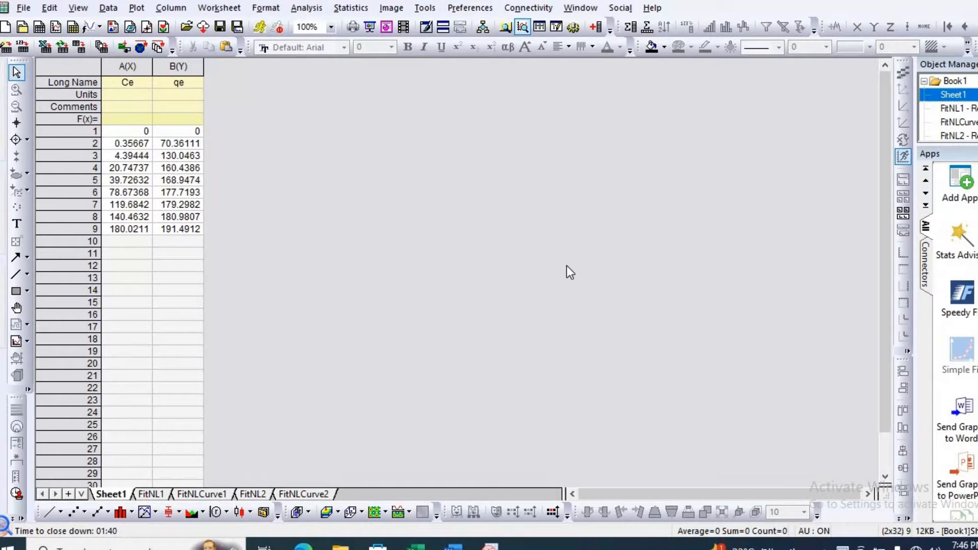
mouse_move(521, 215)
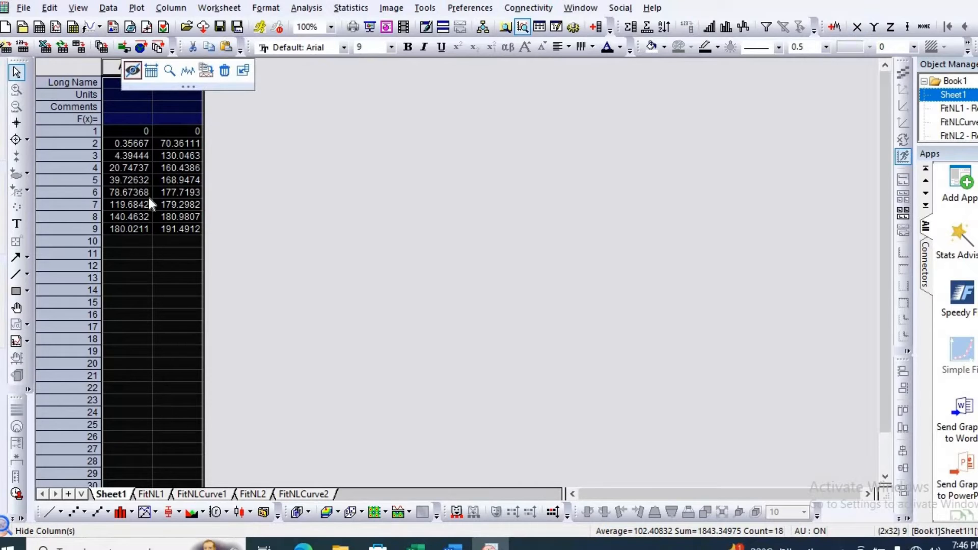
mouse_move(182, 235)
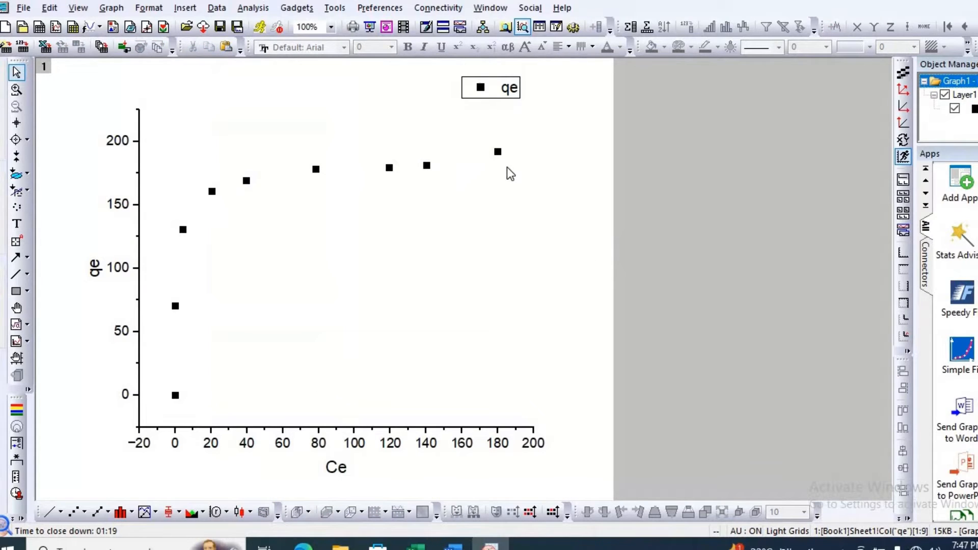
mouse_move(382, 148)
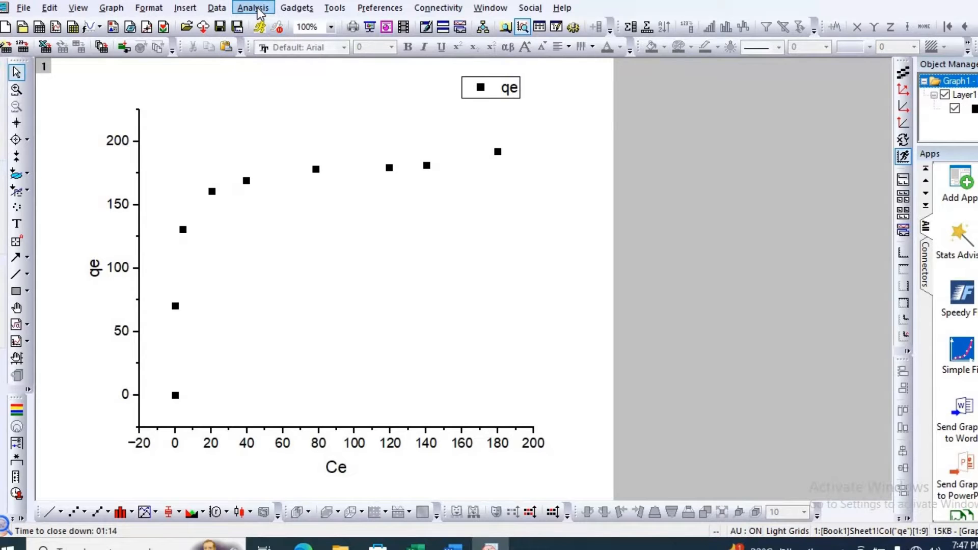
Start a Nonlinear Curve Fit and search 'rectan' to find the RectHyperbola function
left_click(252, 7)
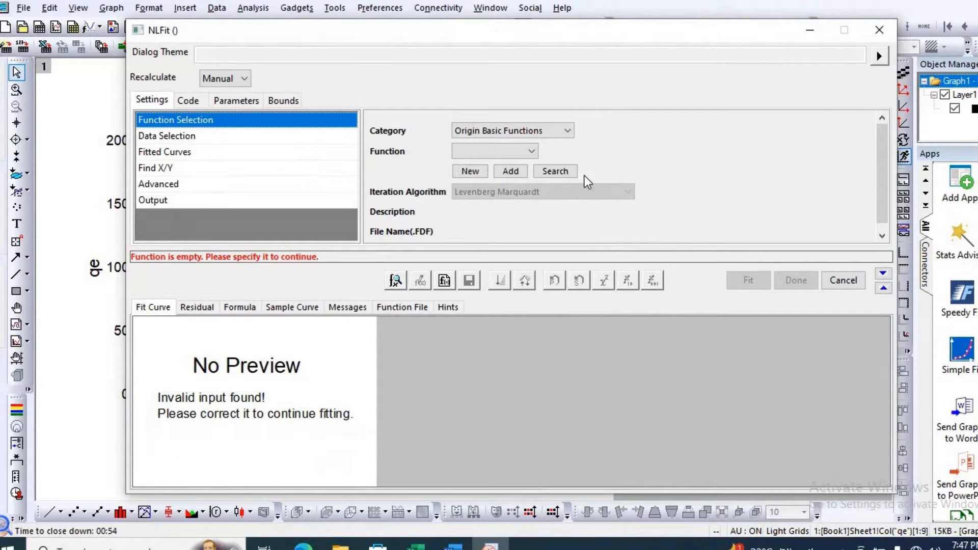
left_click(554, 171)
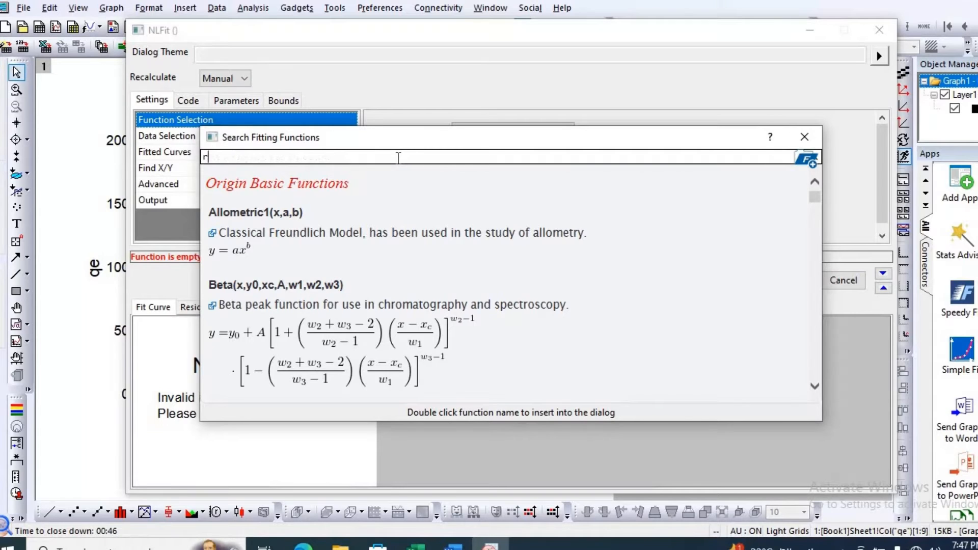
type("ecta")
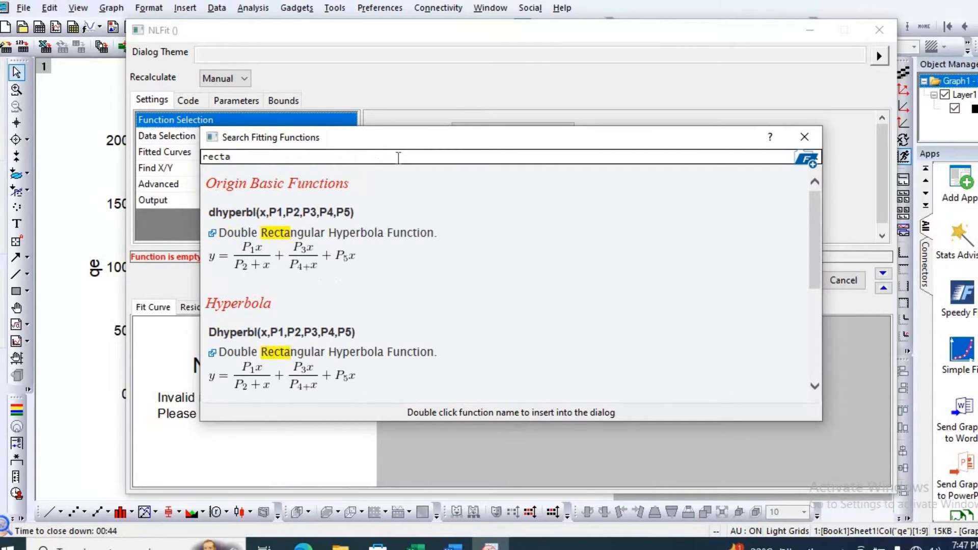
type("n")
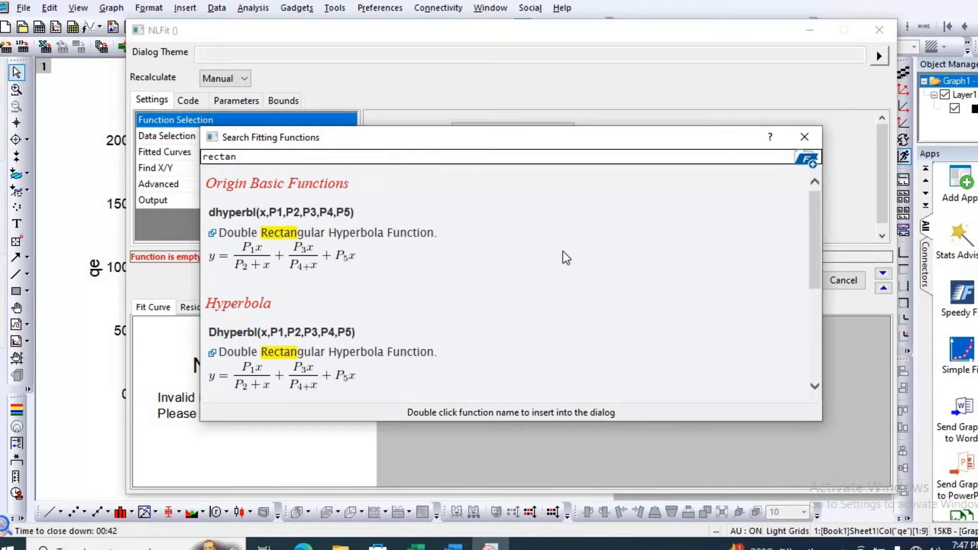
scroll("down", 3)
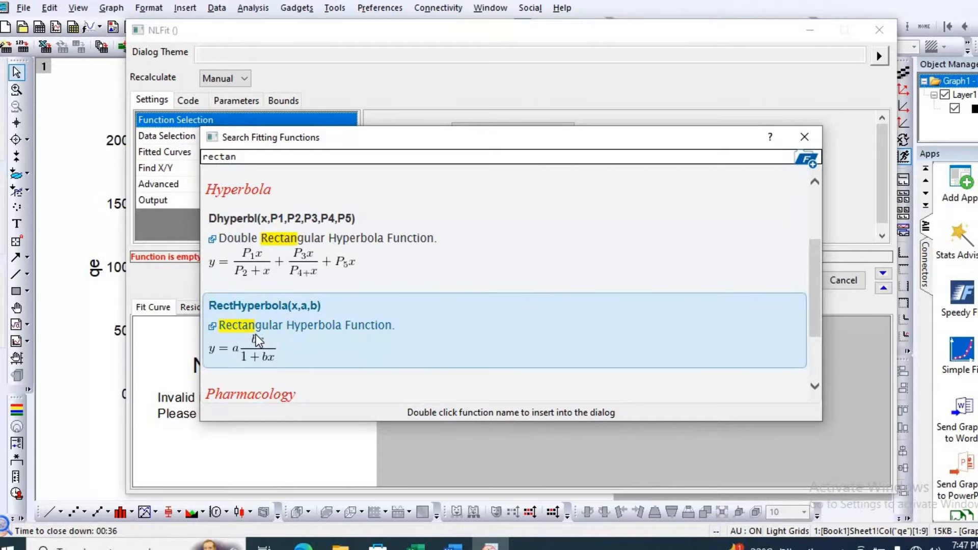
Insert RectHyperbola as the fitting function and review its equation y = a*b*x/(1+b*x)
double_click(256, 334)
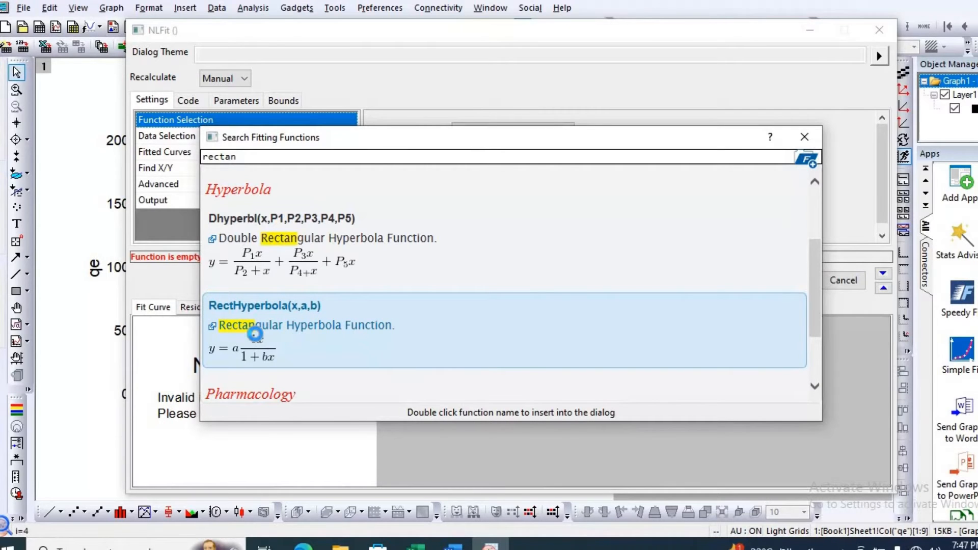
double_click(265, 305)
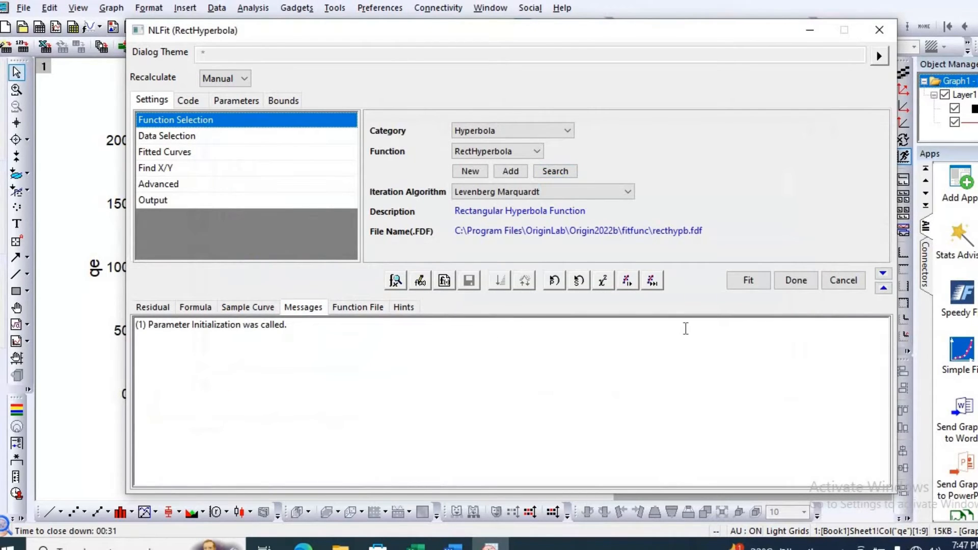
mouse_move(746, 303)
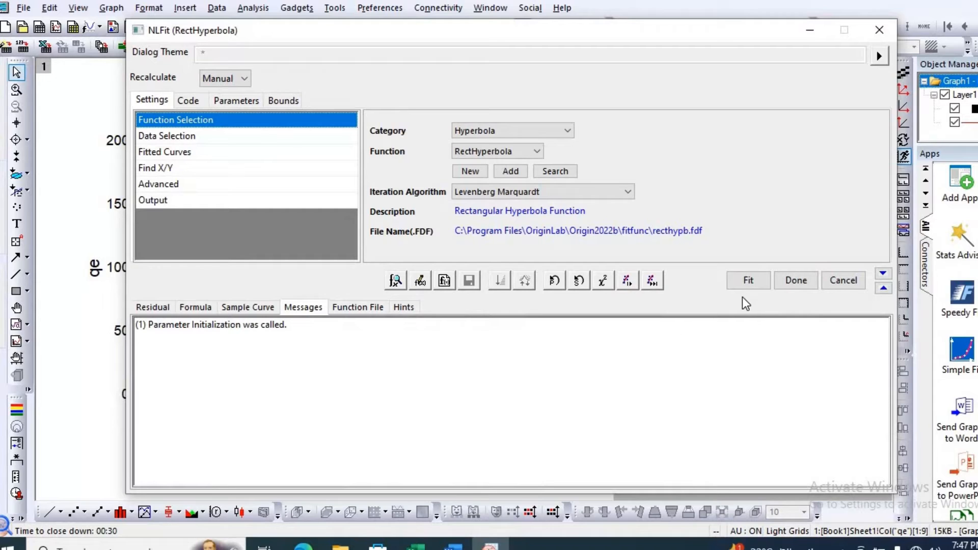
mouse_move(420, 282)
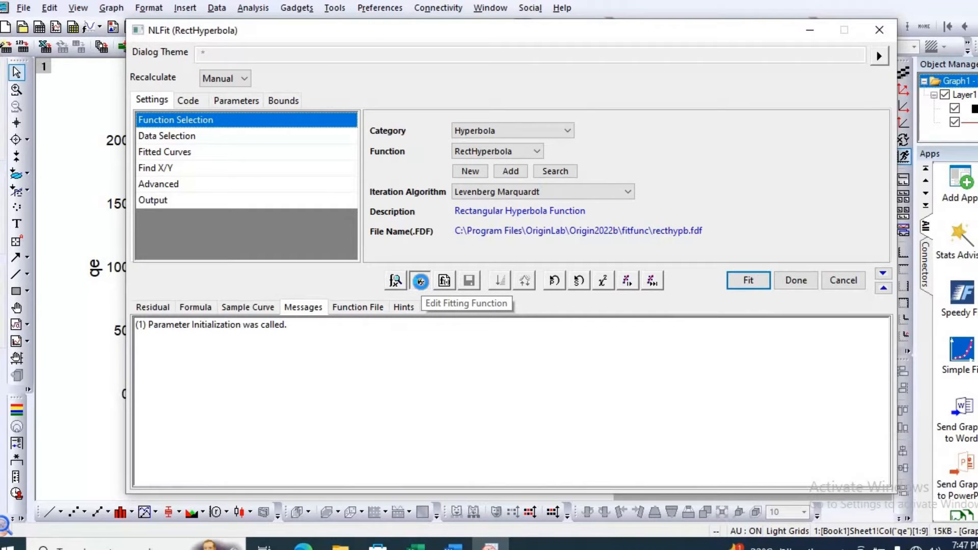
left_click(419, 280)
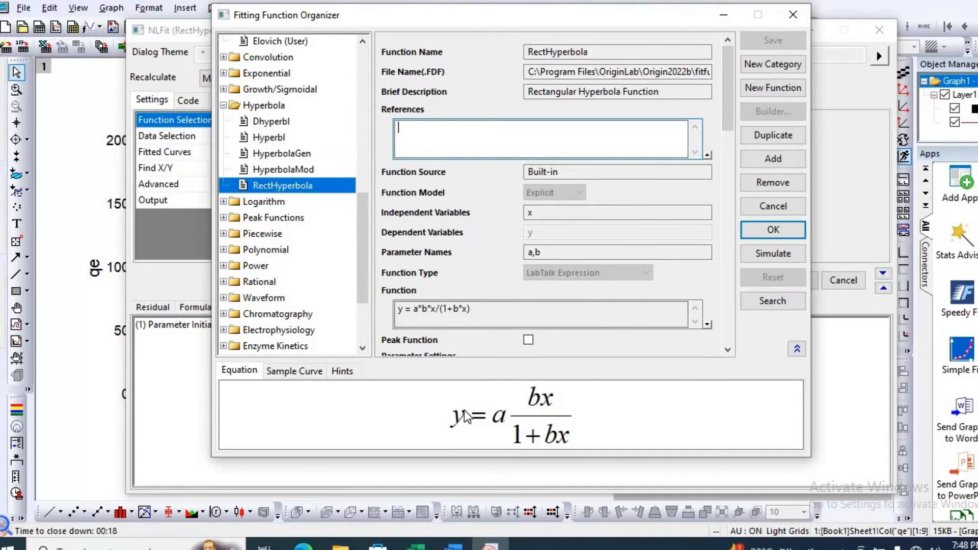
mouse_move(530, 430)
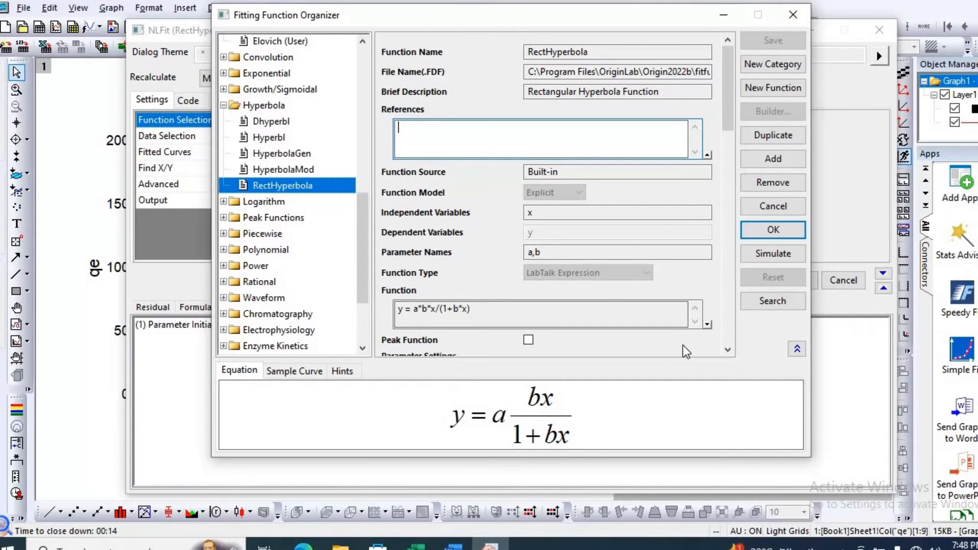
left_click(772, 229)
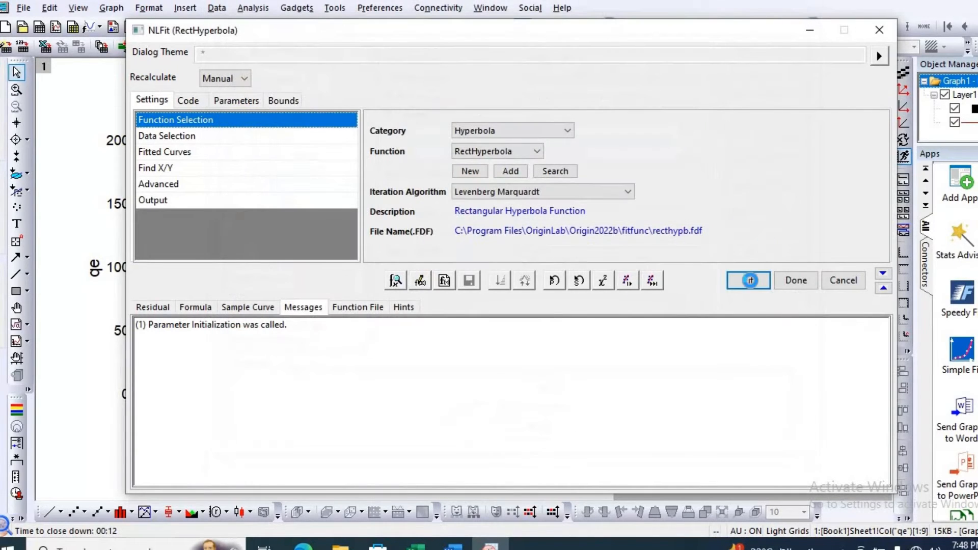
Run the RectHyperbola fit, stay on the graph, and move its table (a ≈ 176.53, b ≈ 1.348) right of the plot
left_click(795, 280)
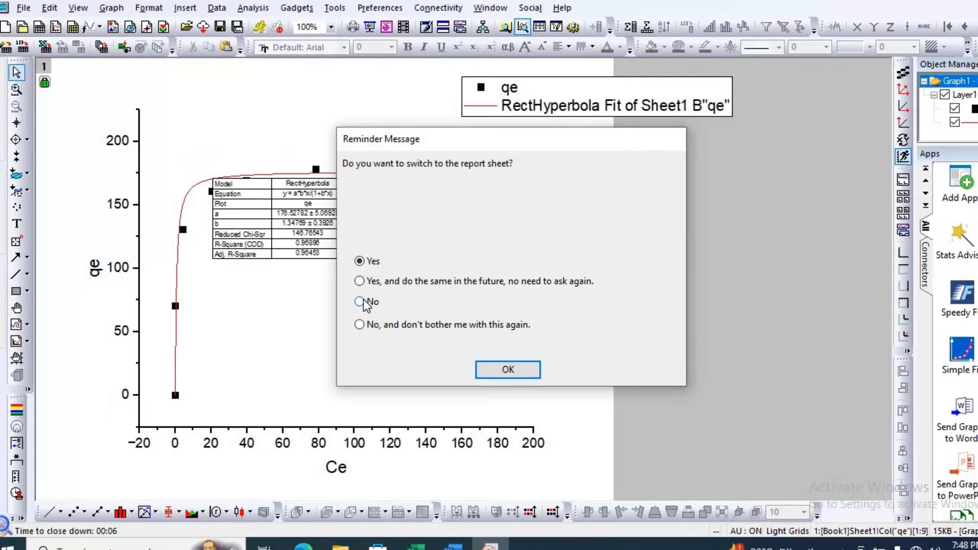
left_click(507, 368)
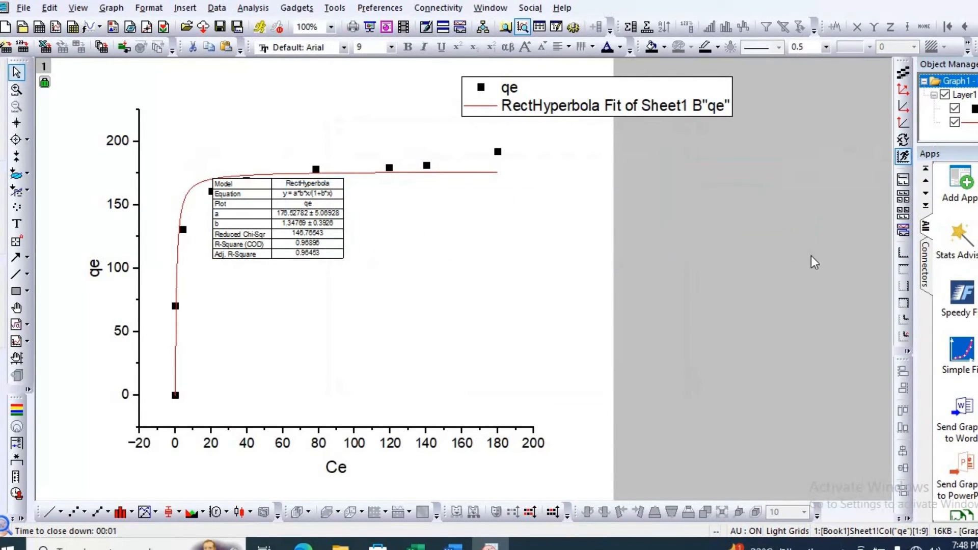
left_click_drag(277, 218, 755, 218)
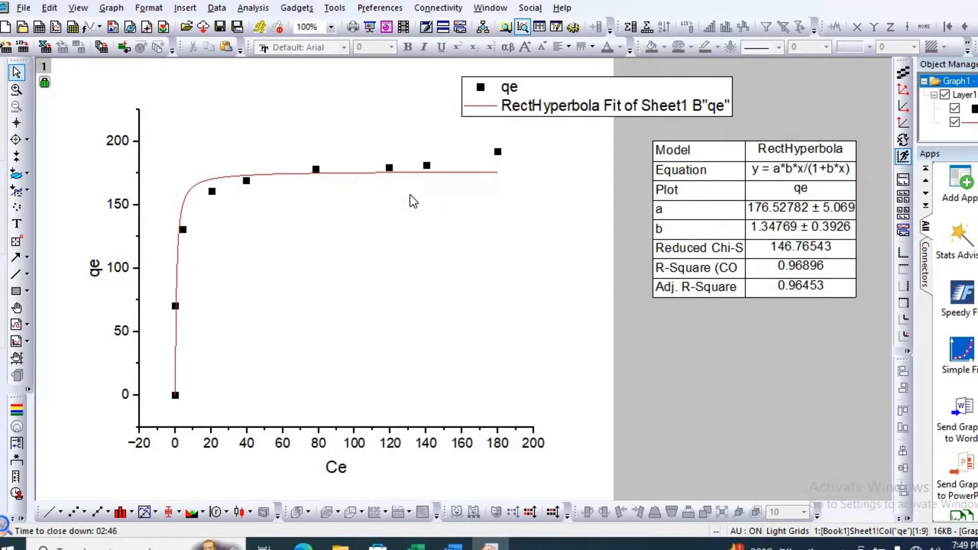
mouse_move(371, 170)
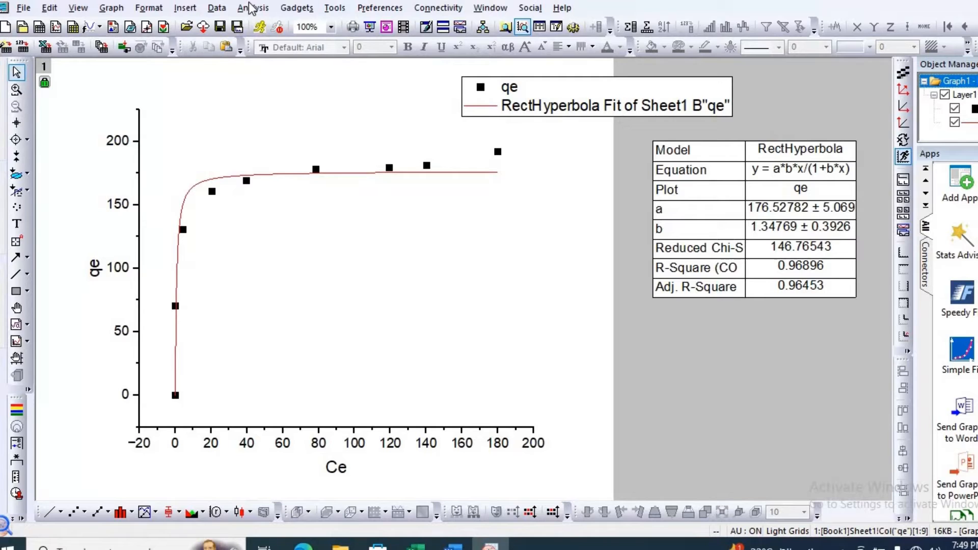
Start a new nonlinear fit and choose the user-defined F (Freundlich) function
left_click(252, 7)
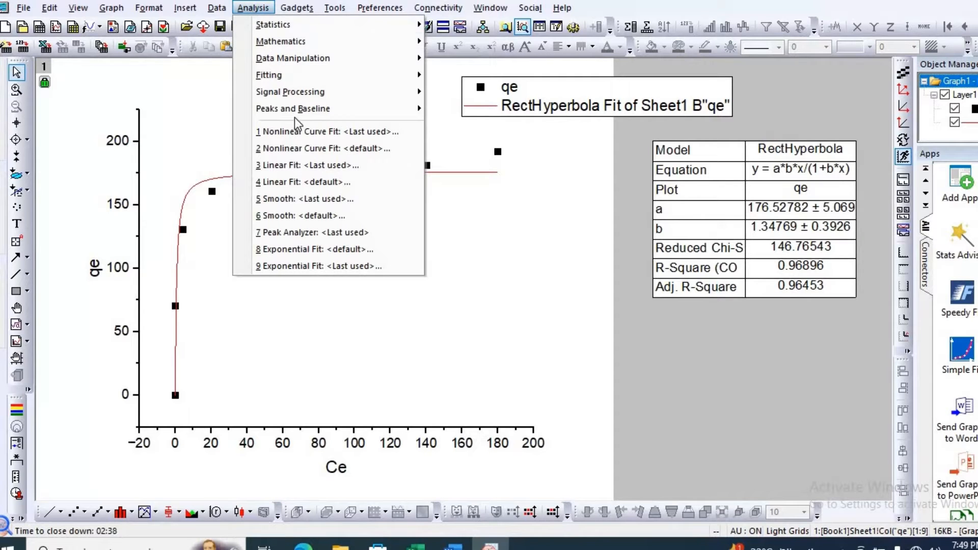
left_click(311, 142)
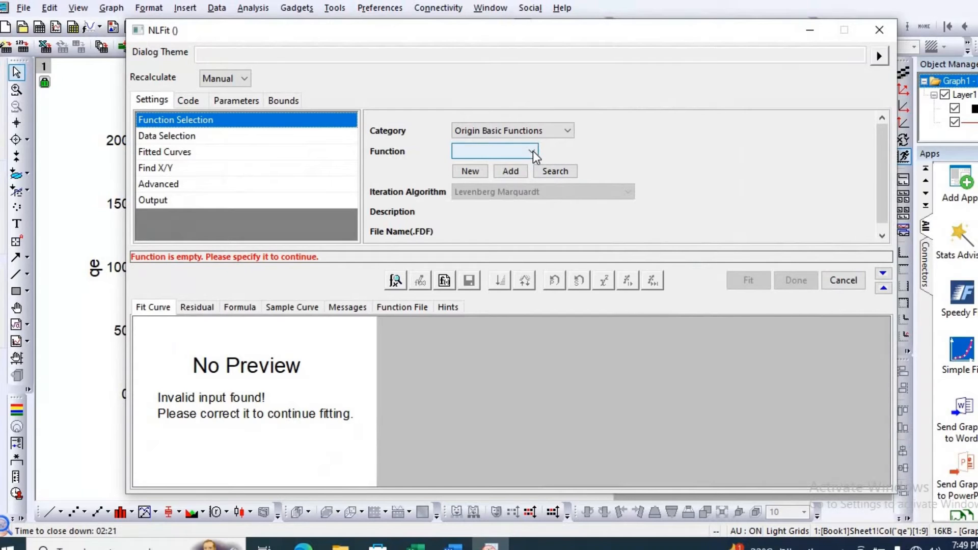
left_click(532, 151)
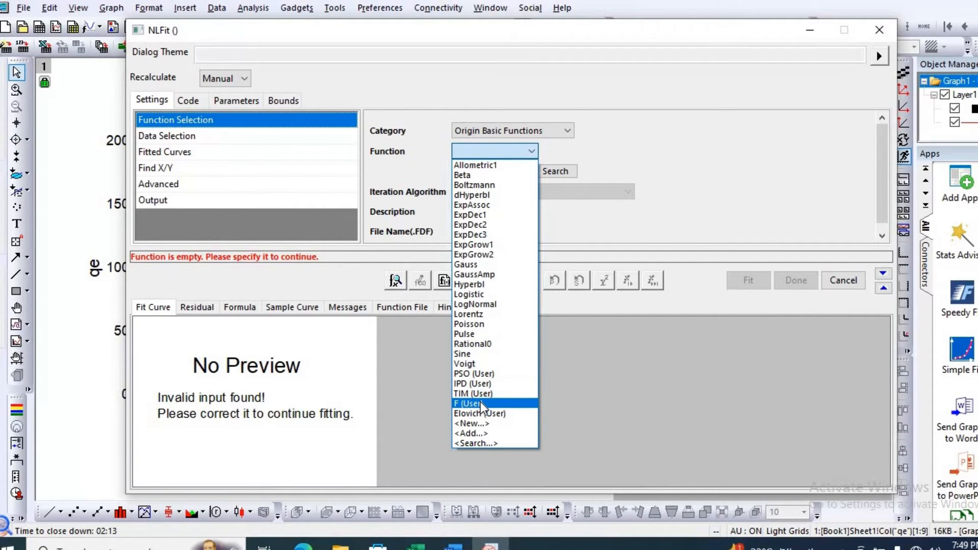
left_click(468, 403)
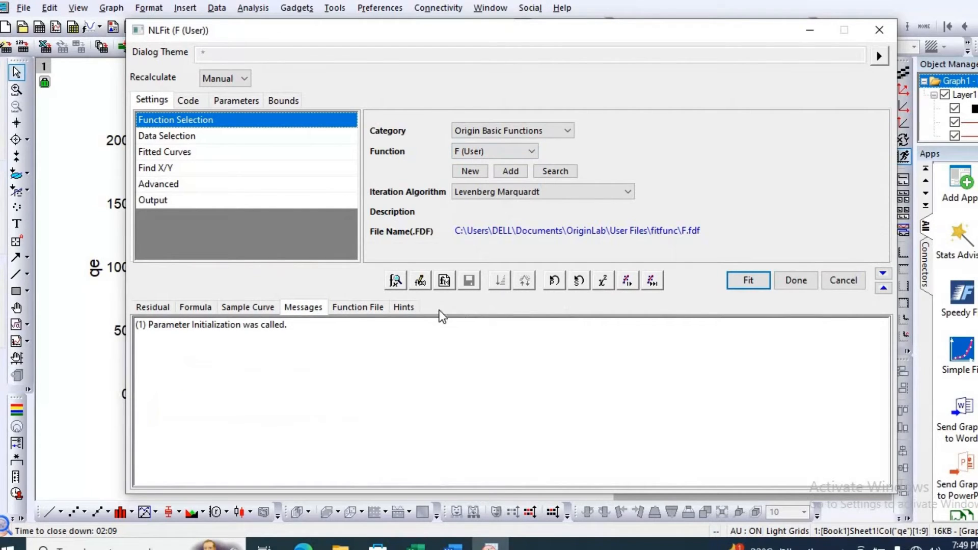
mouse_move(418, 281)
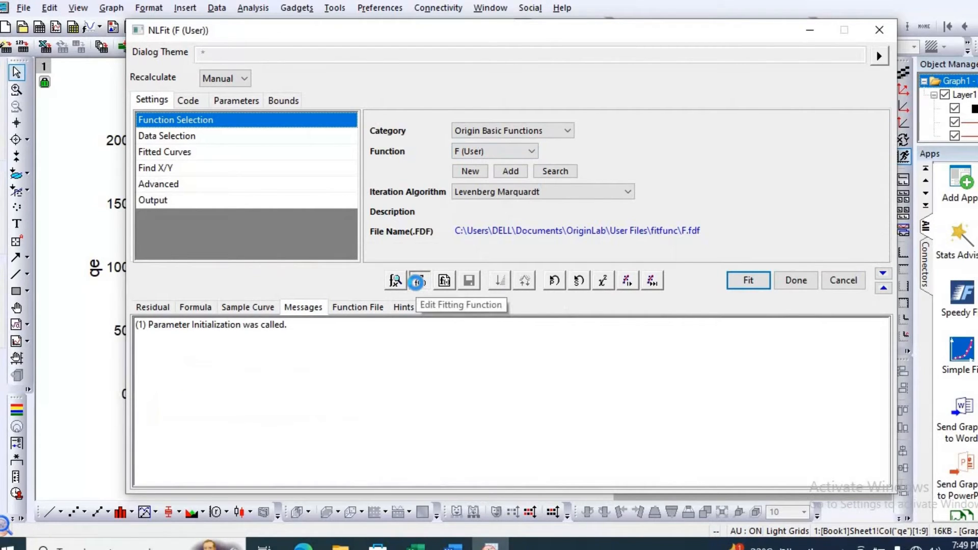
Step through the F function builder to the KF*Ce^(1/n) expression and finish editing it
left_click(417, 281)
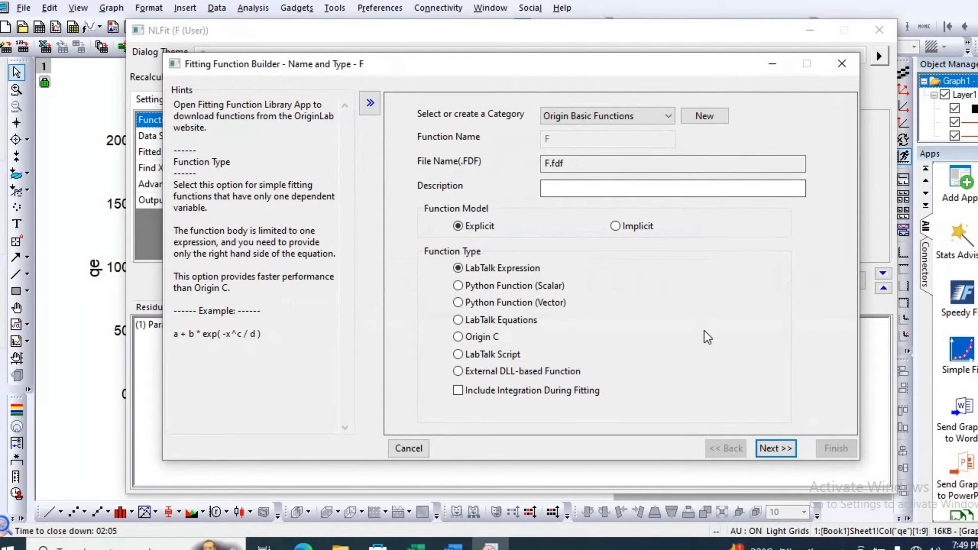
left_click(774, 448)
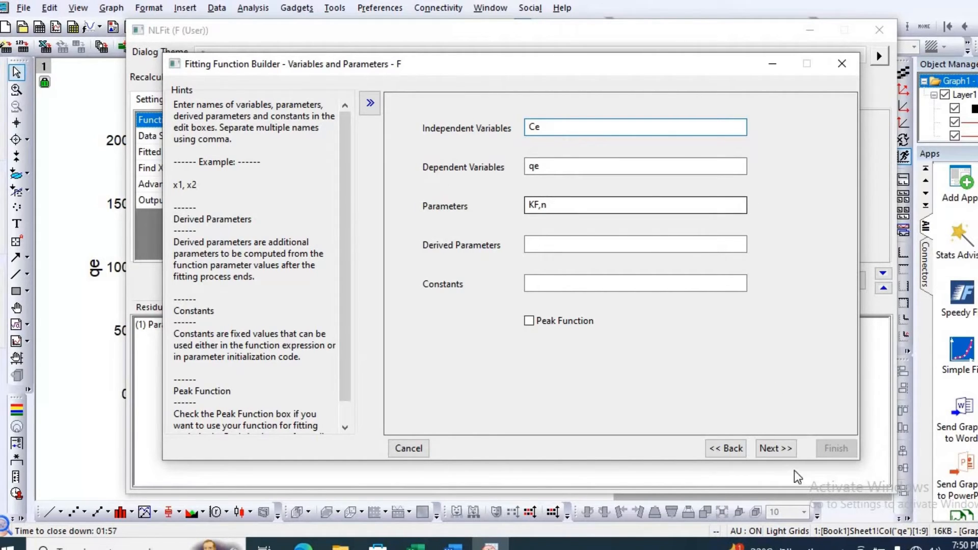
left_click(774, 449)
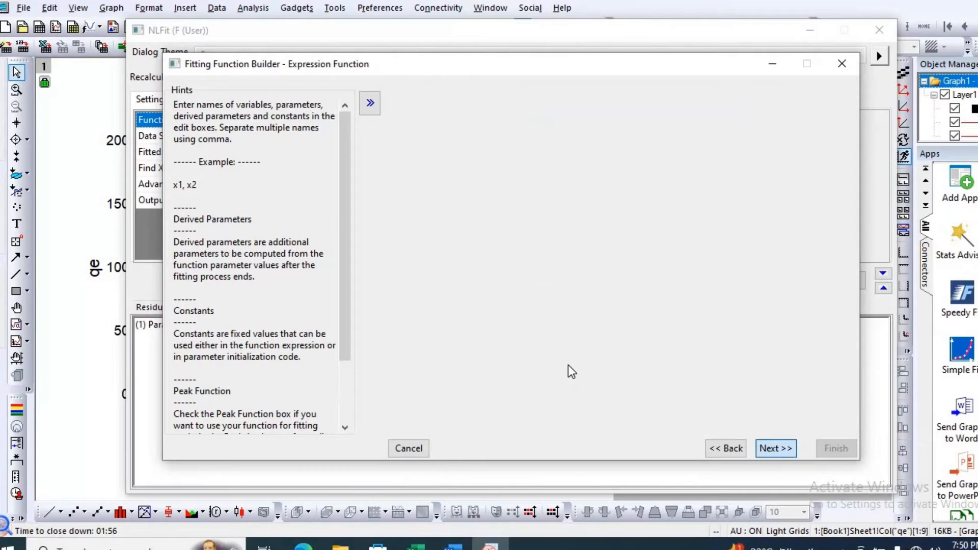
left_click(775, 448)
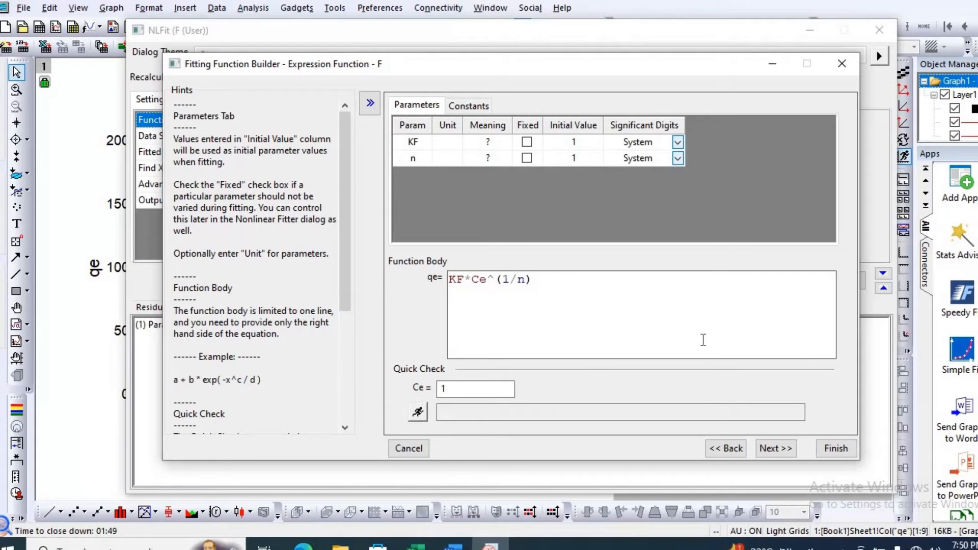
left_click(774, 448)
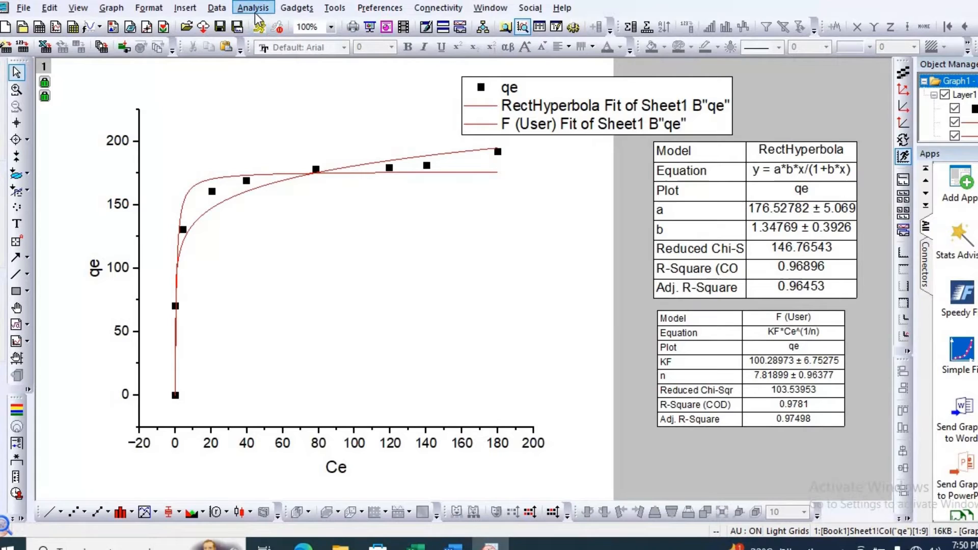
Choose the TIM (User) Temkin function B*ln(A*Ce), review its expression in the builder, and finish
left_click(253, 7)
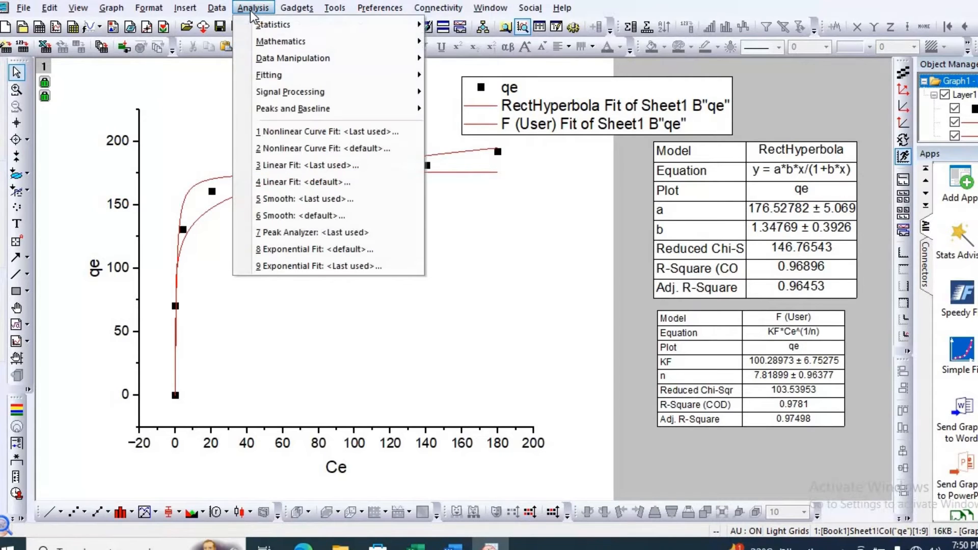
mouse_move(324, 149)
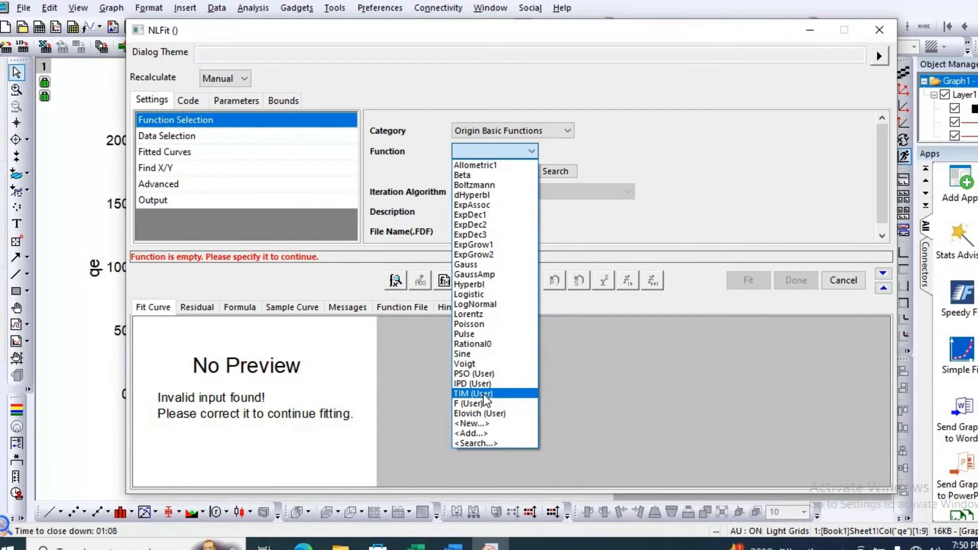
left_click(471, 393)
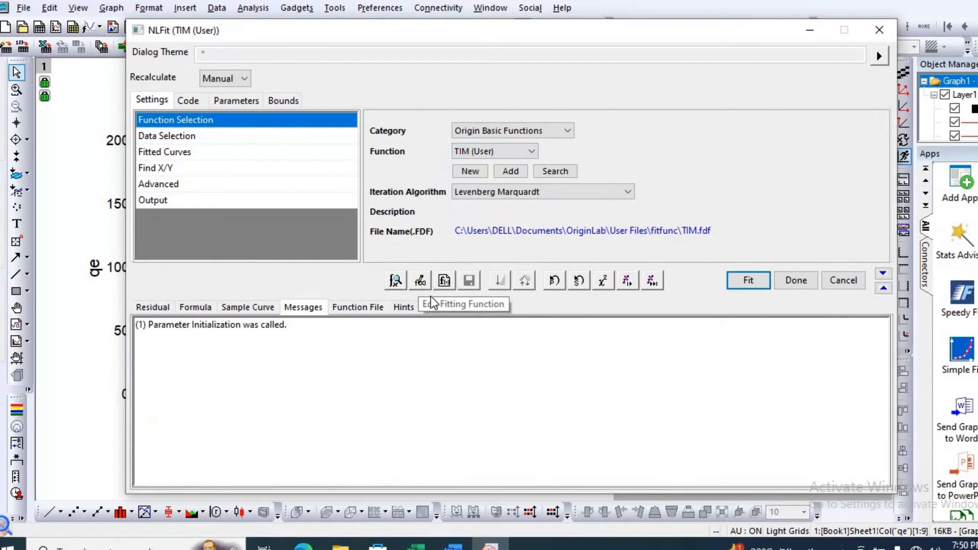
left_click(419, 280)
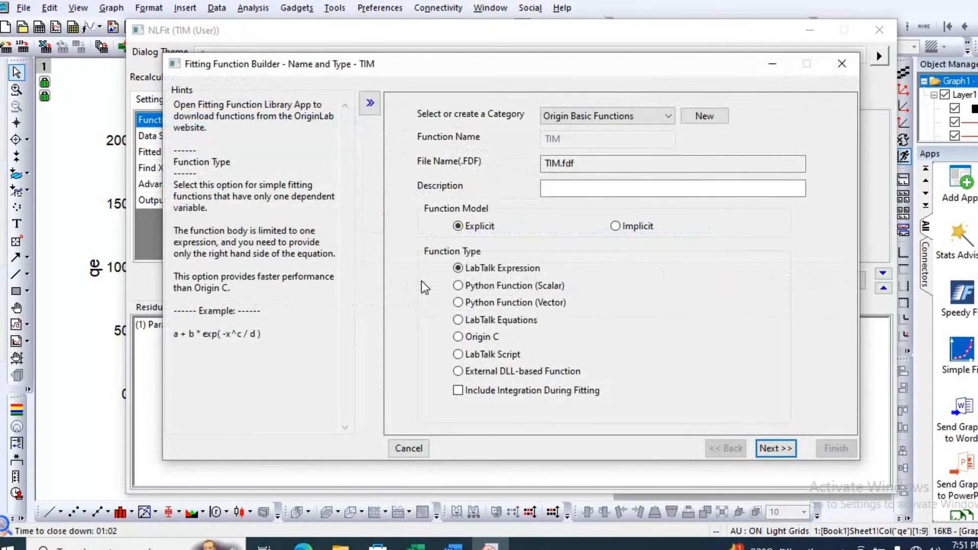
left_click(776, 449)
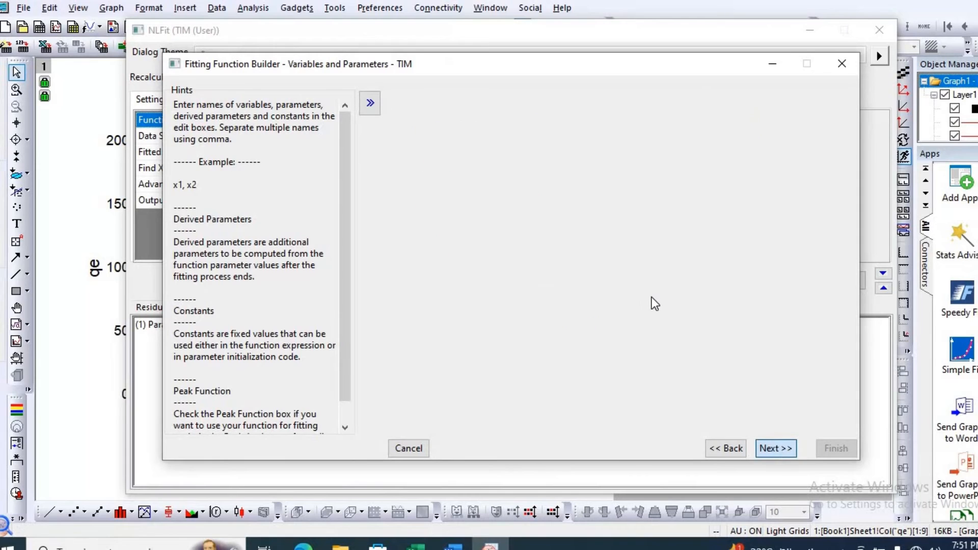
left_click(775, 448)
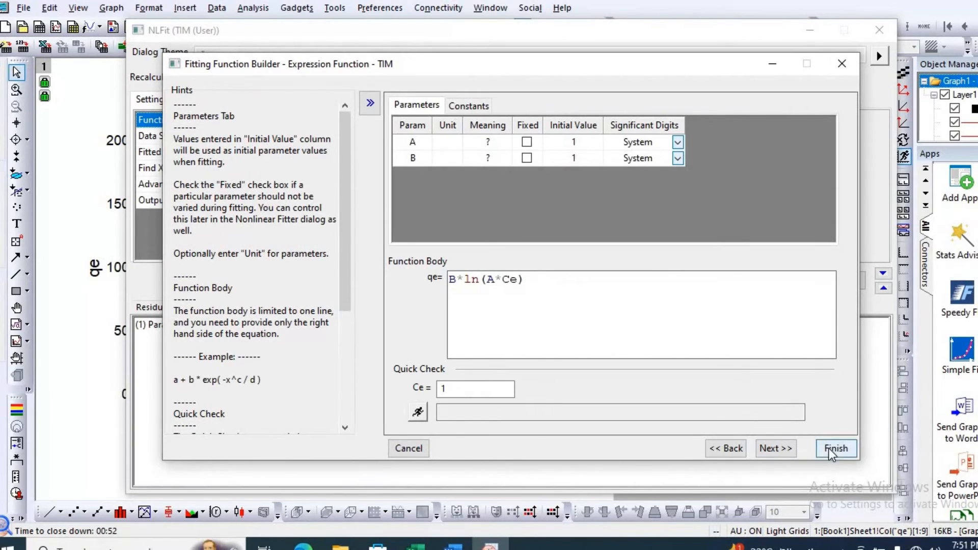
left_click(835, 448)
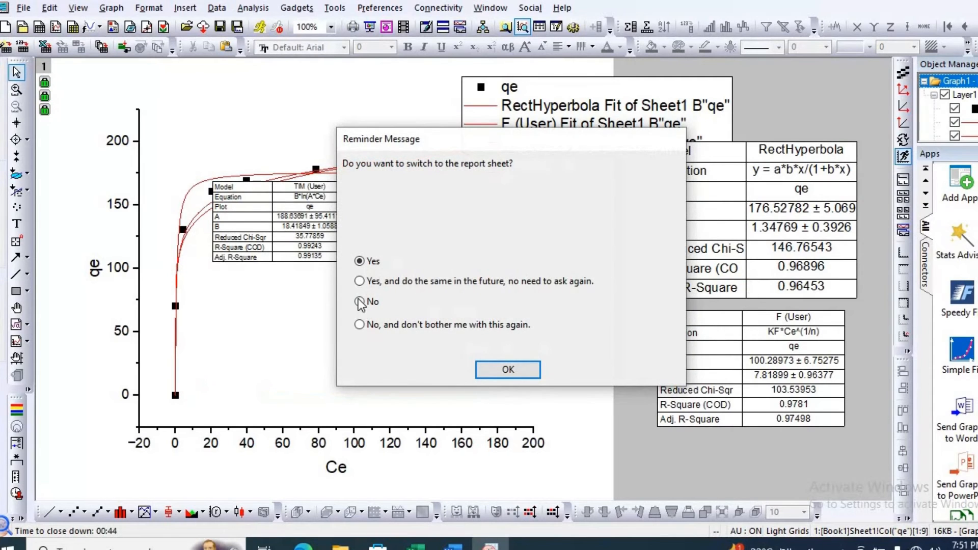
Decline the report sheet so the Temkin table stays on the graph beside the others
left_click(507, 369)
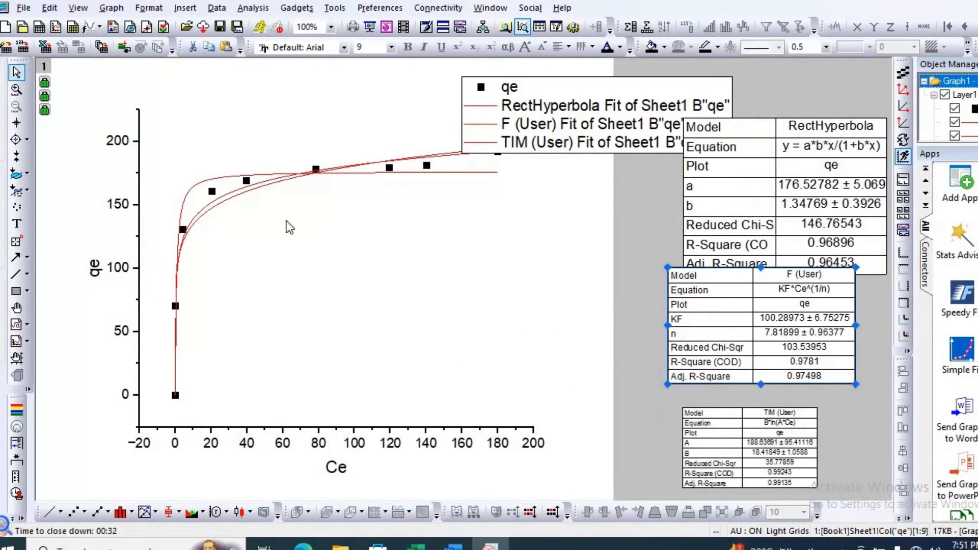
mouse_move(418, 209)
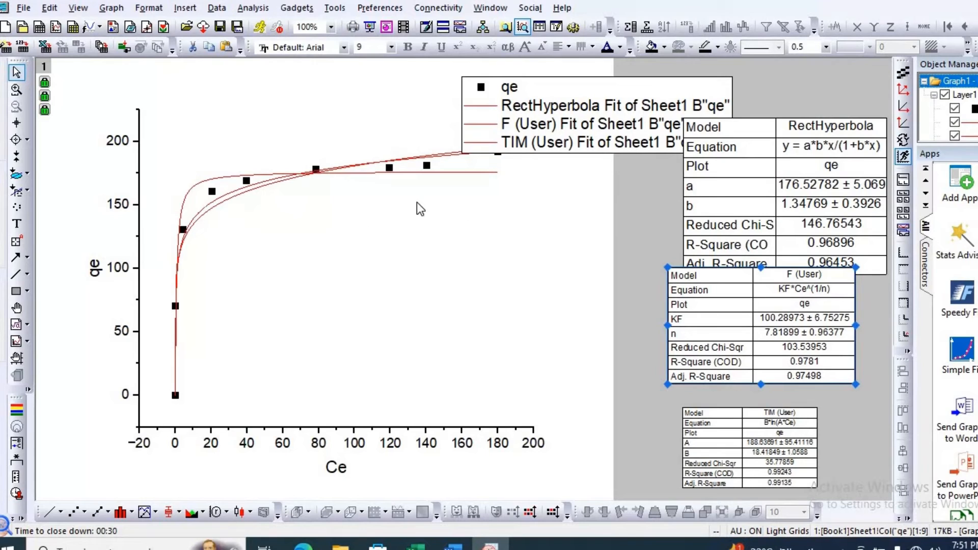
mouse_move(517, 99)
type("Data")
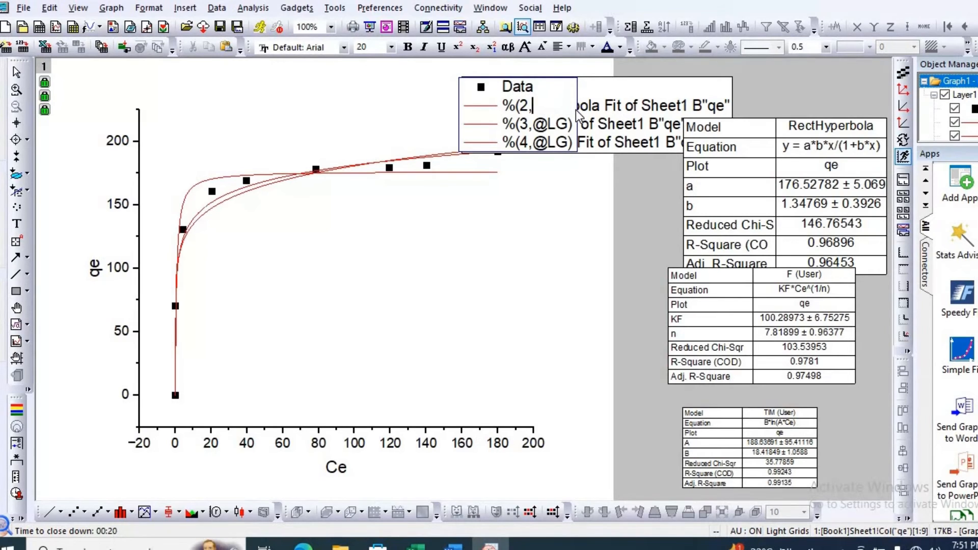
Retype the legend entries as Data, Langmuir, F and T
type("Langmuir")
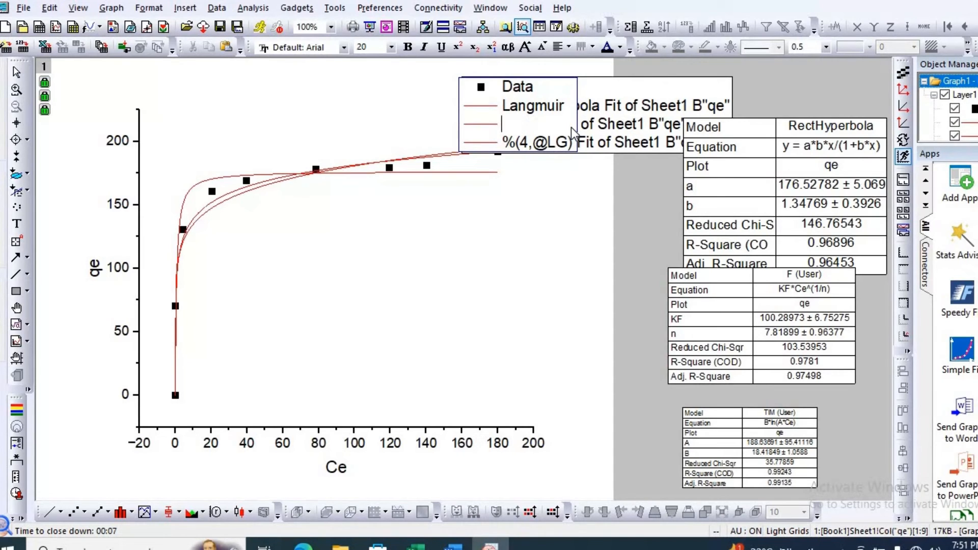
type("F")
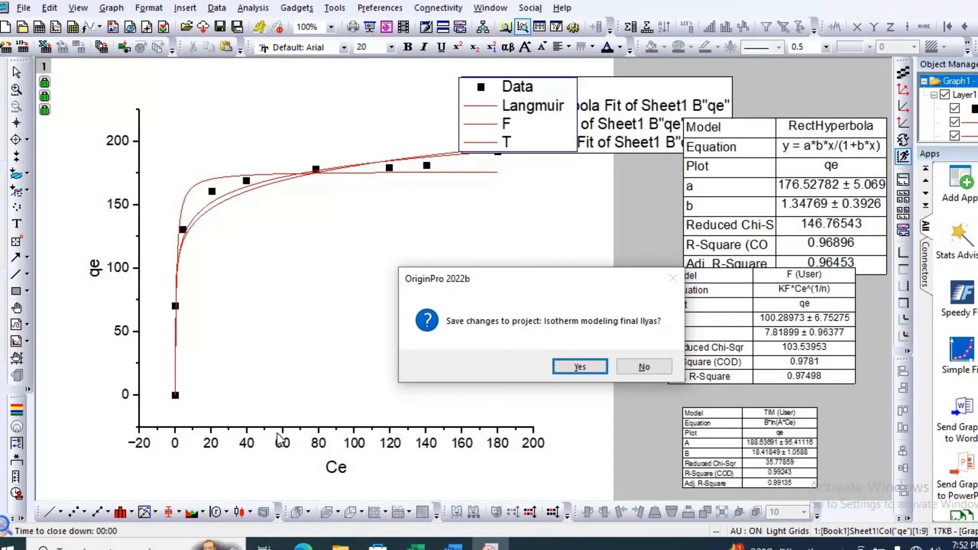
mouse_move(208, 424)
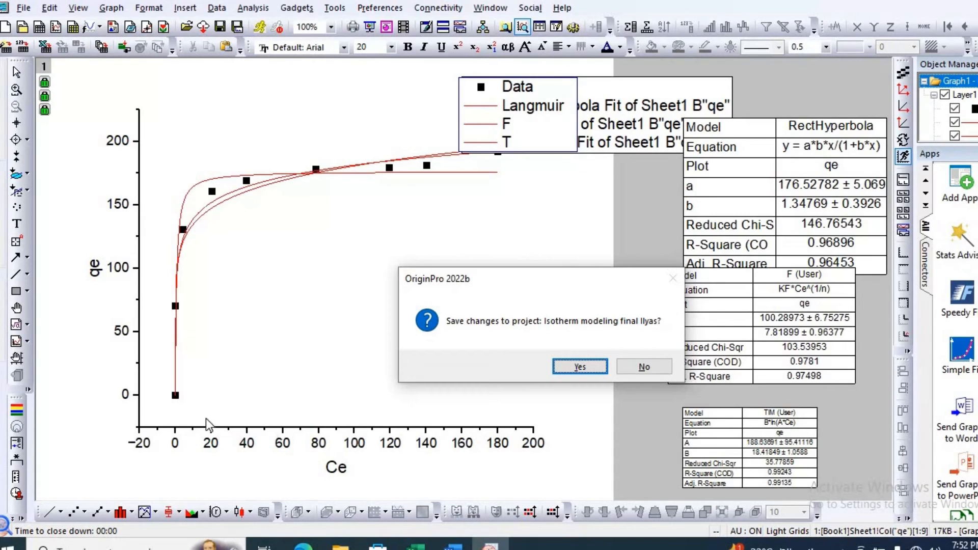
mouse_move(202, 427)
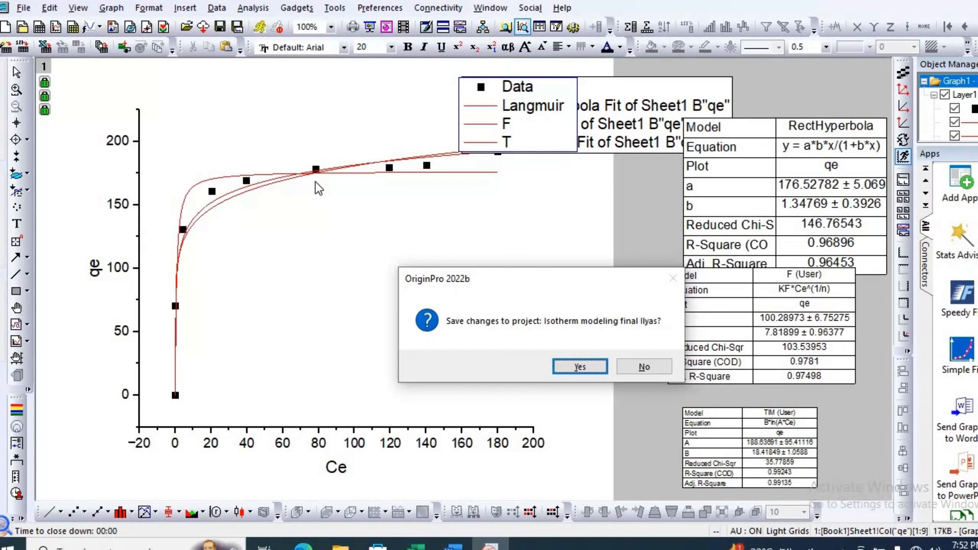
mouse_move(330, 159)
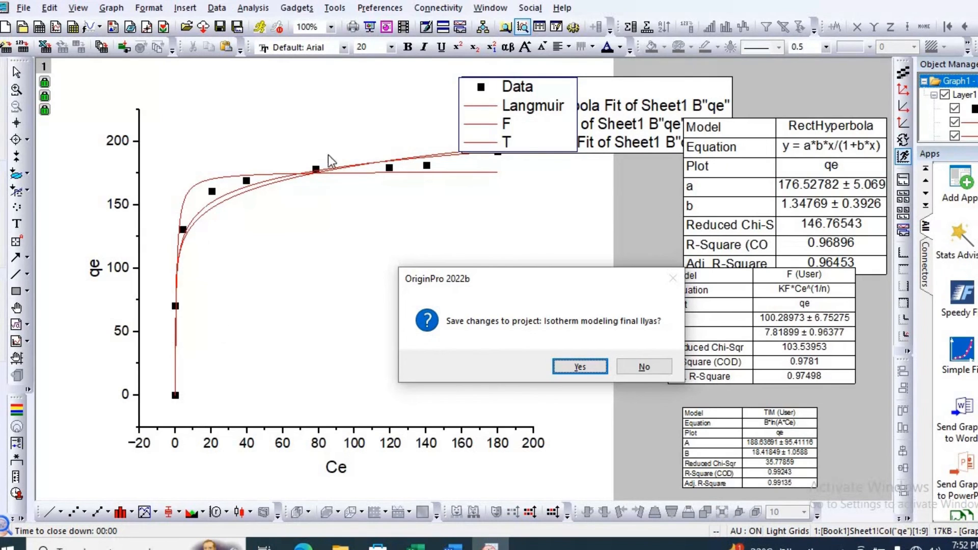
mouse_move(224, 205)
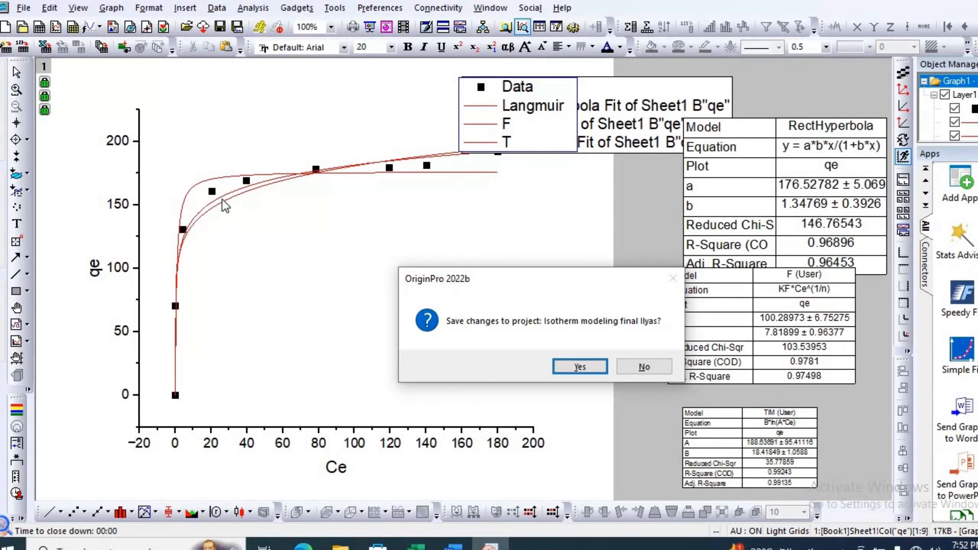
mouse_move(559, 191)
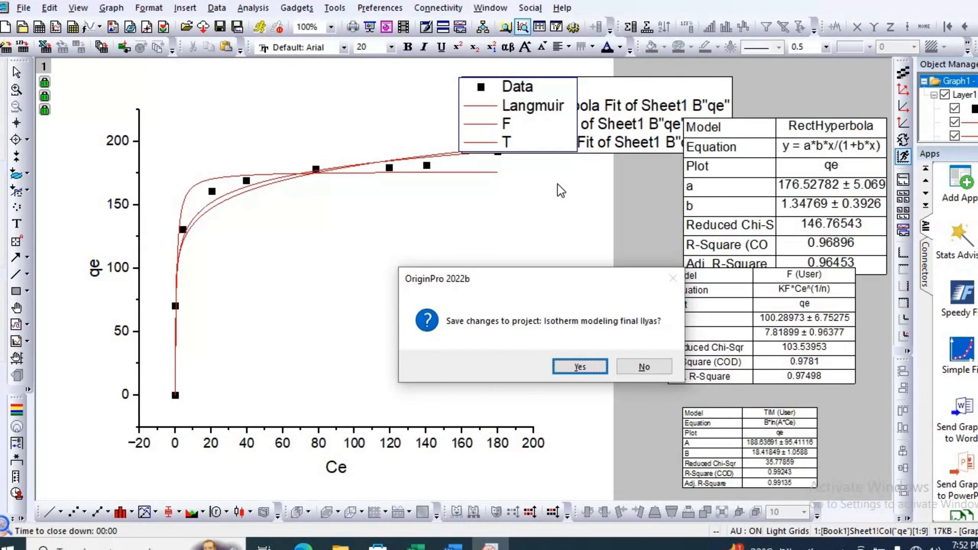
mouse_move(563, 195)
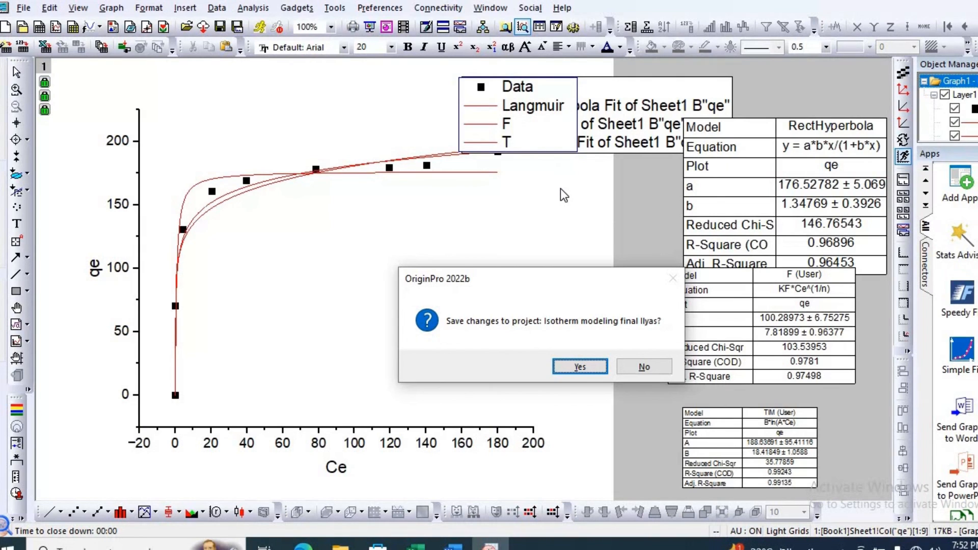